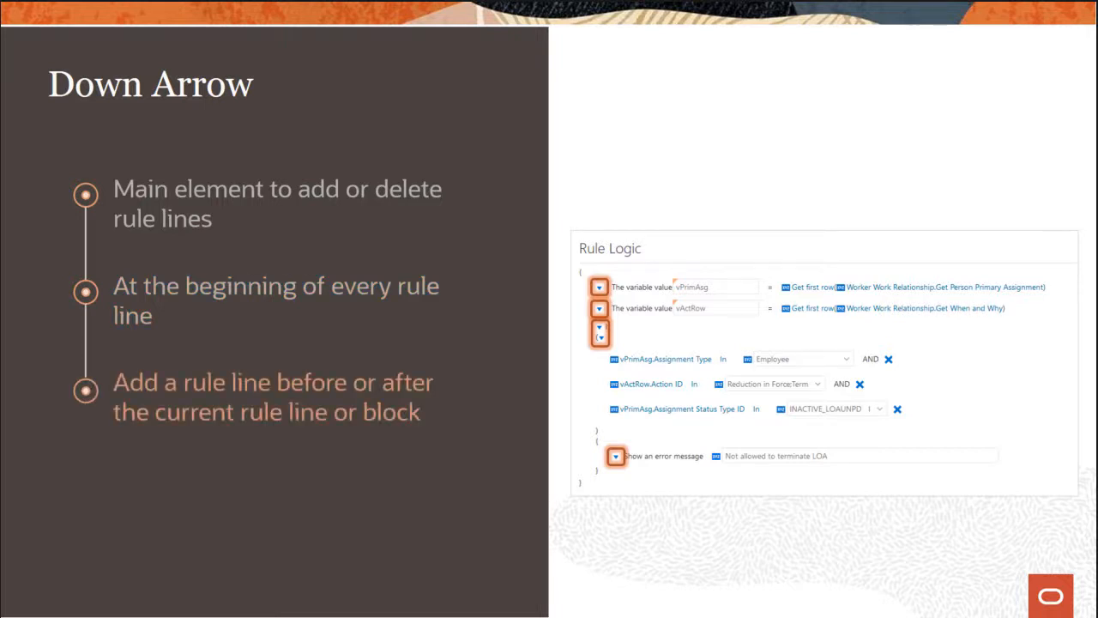
Step: Reveal the Down Arrow bullet on adding rule lines, up to adding a condition block
click(599, 287)
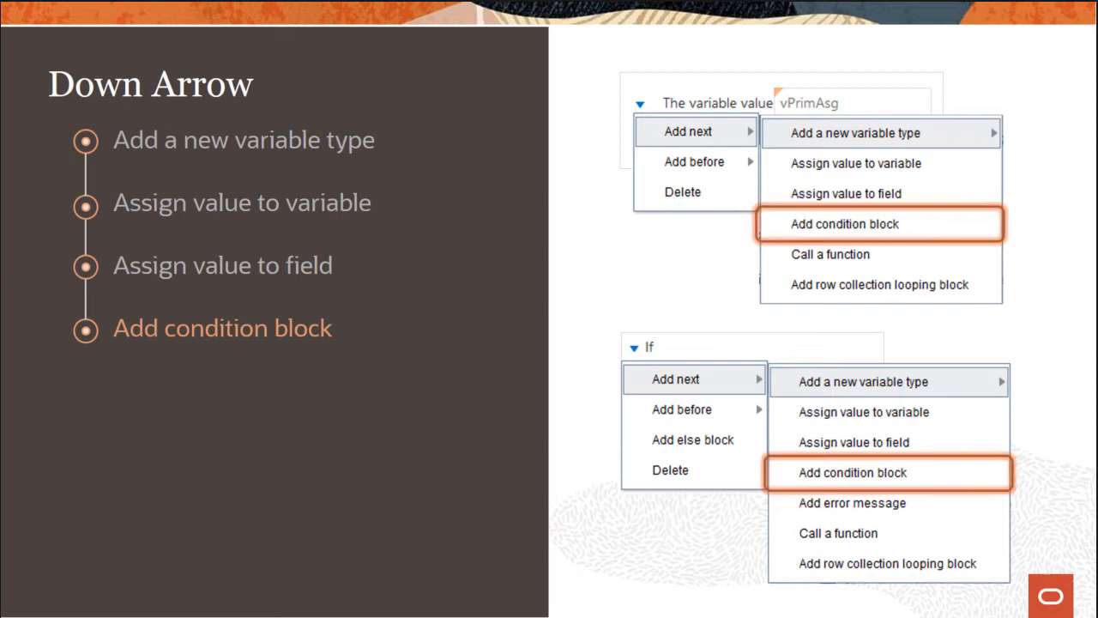
Step: Reveal the 'Add error message' bullet, then advance to the XYZ slide
key(Down)
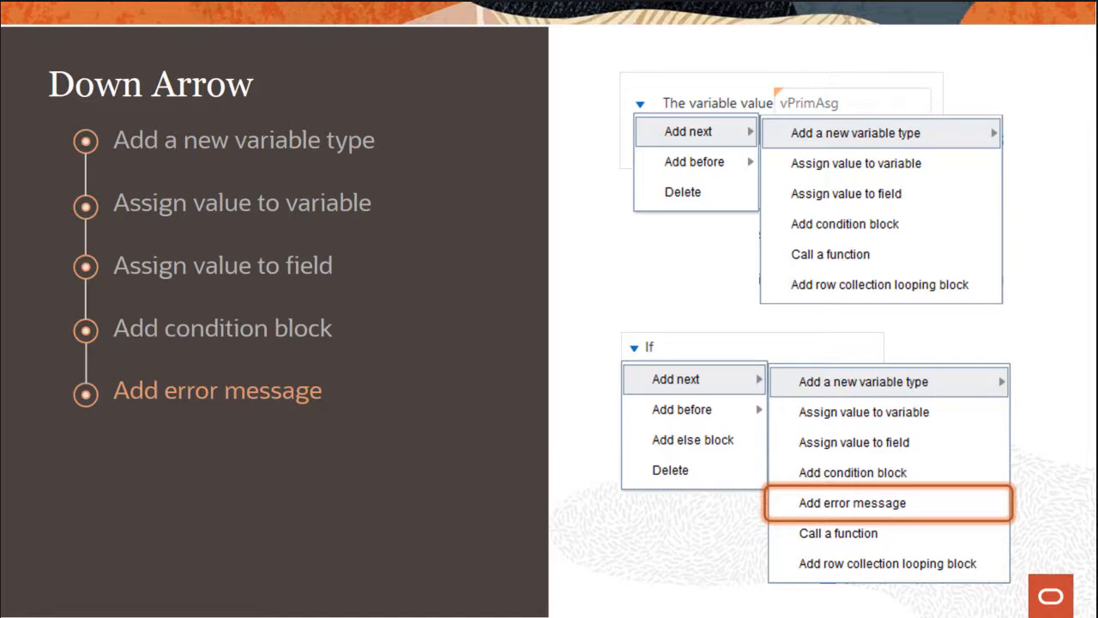
click(851, 503)
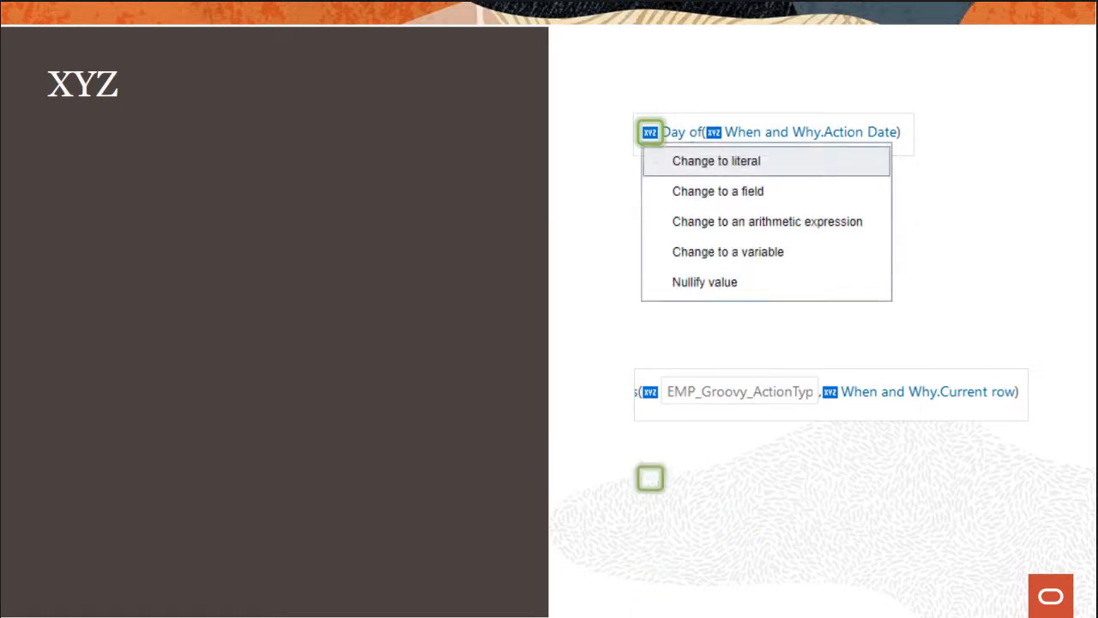
Step: Reveal all four XYZ operand-icon points, then advance to the Hyperlink slide's examples
click(649, 392)
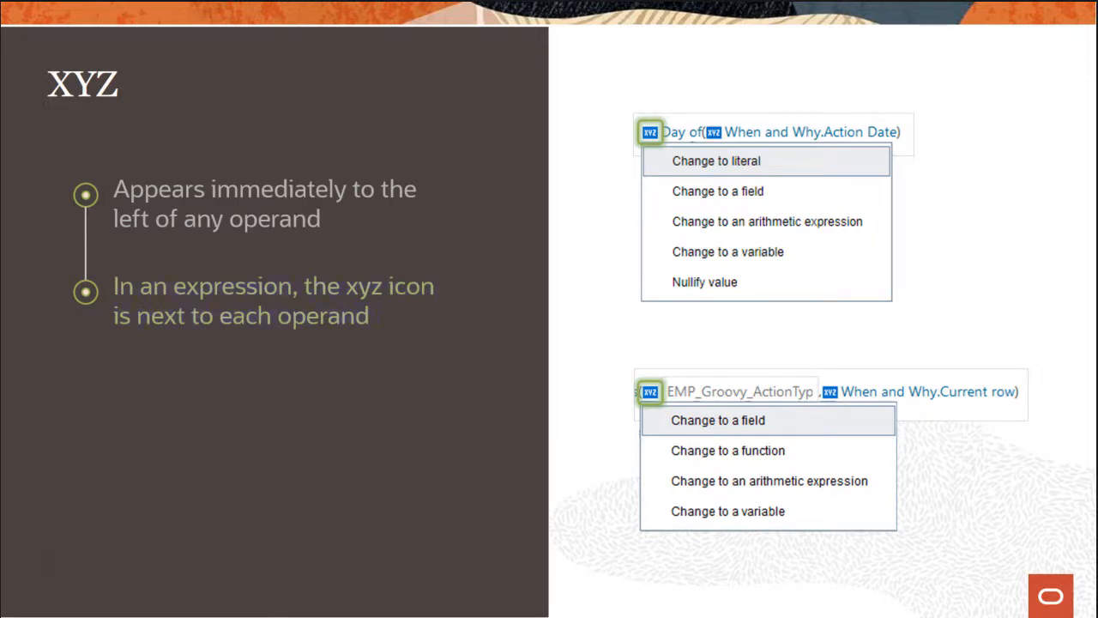
key(Right)
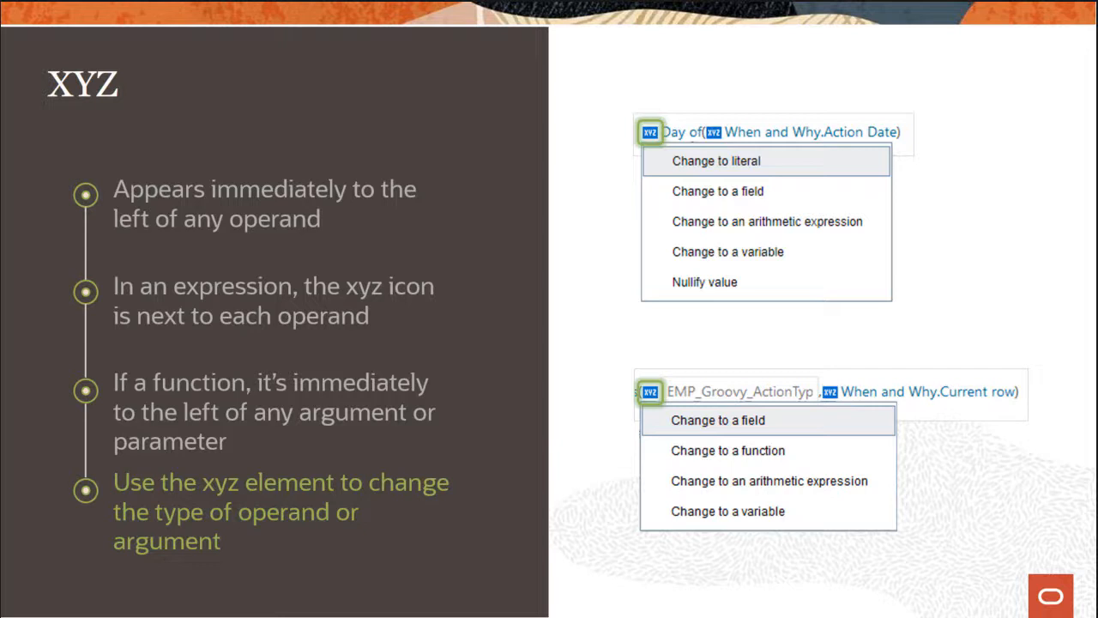
key(Right)
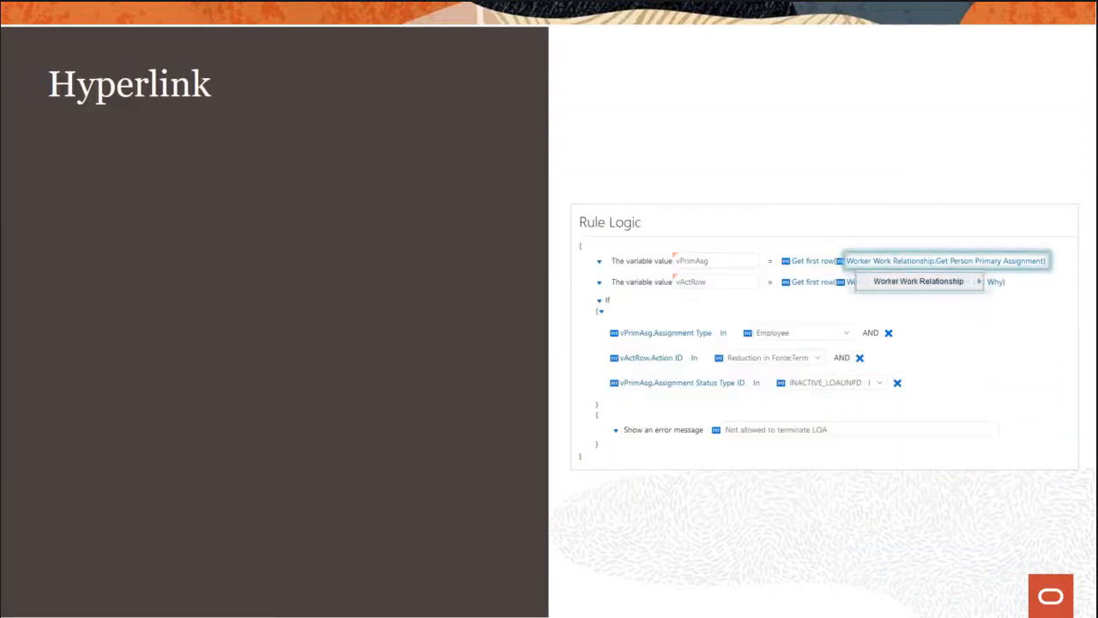
click(669, 332)
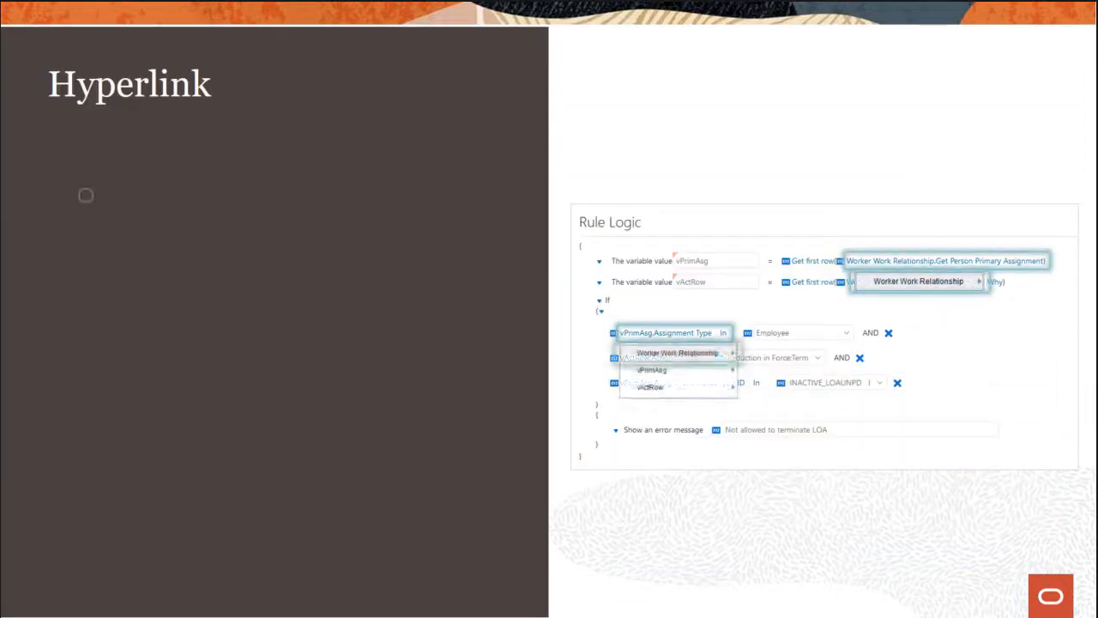